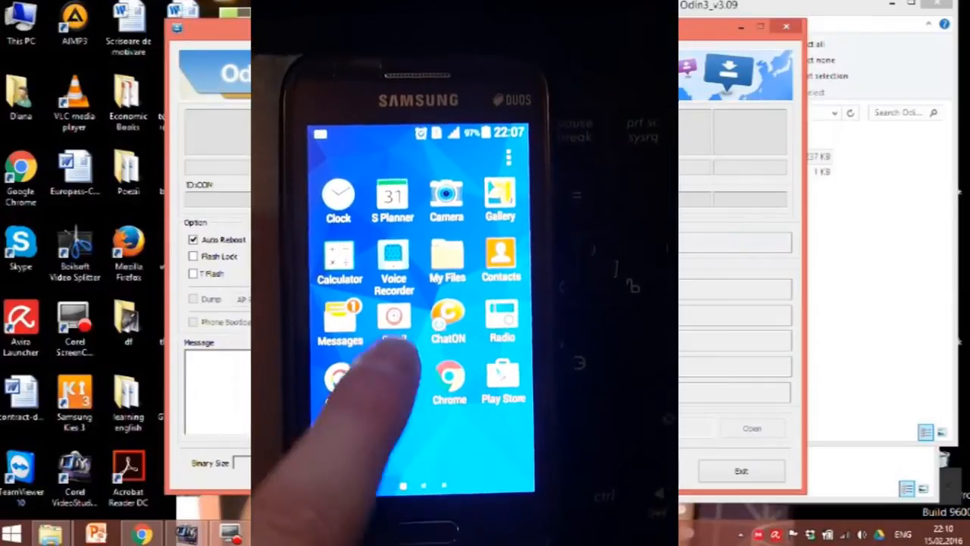
Step: Scroll through Android Settings to Developer options and confirm USB debugging is enabled
{"action": "scroll", "scroll_direction": "left", "scroll_amount": 3}
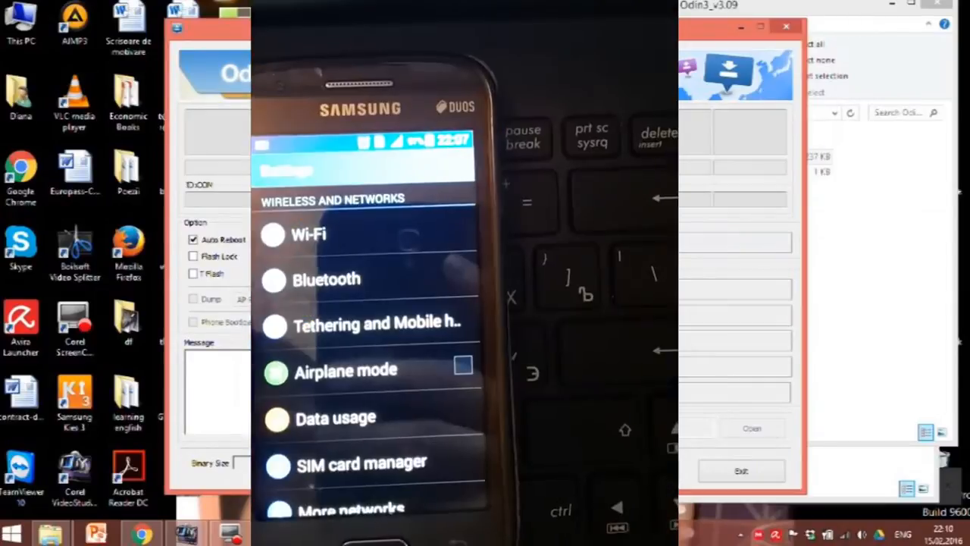
{"action": "scroll", "scroll_direction": "down", "scroll_amount": 3}
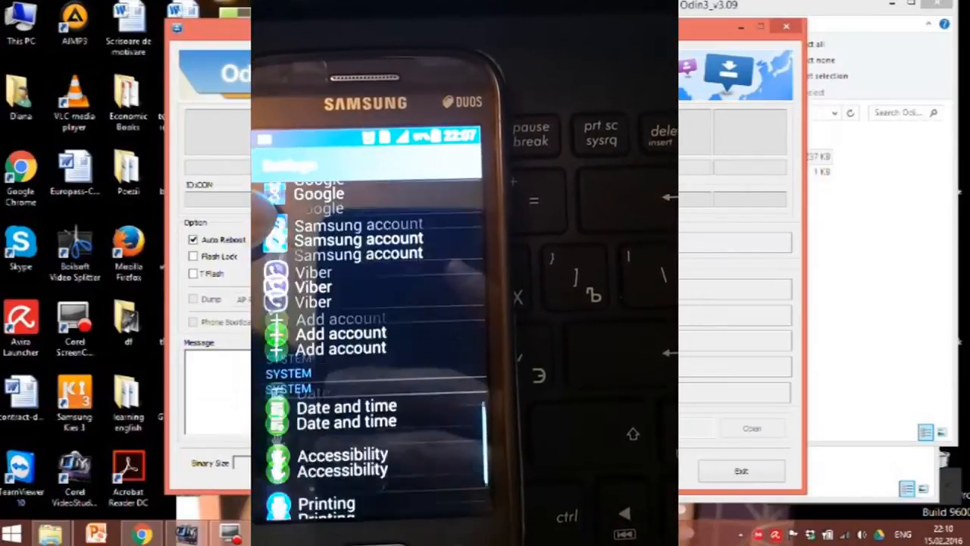
{"action": "scroll", "scroll_direction": "down", "scroll_amount": 3}
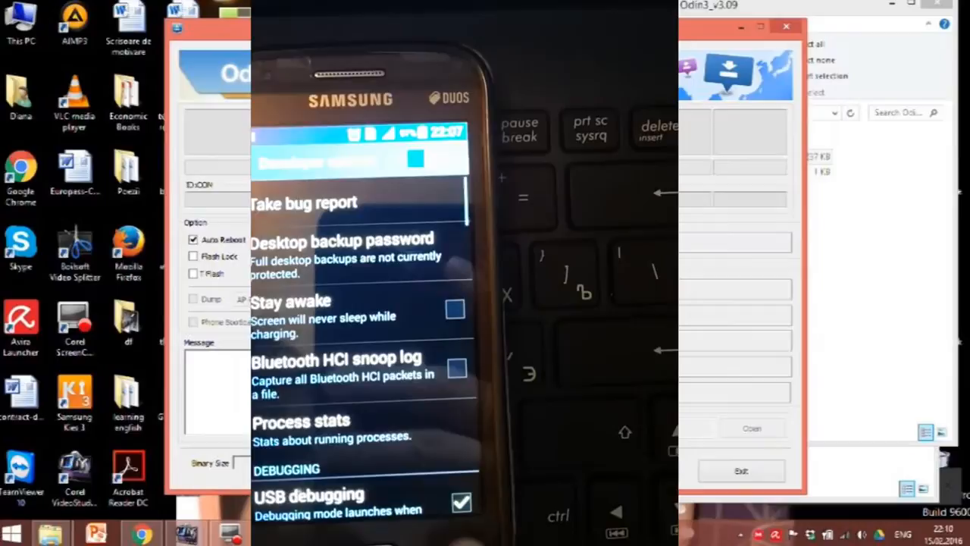
{"action": "scroll", "scroll_direction": "down", "scroll_amount": 3}
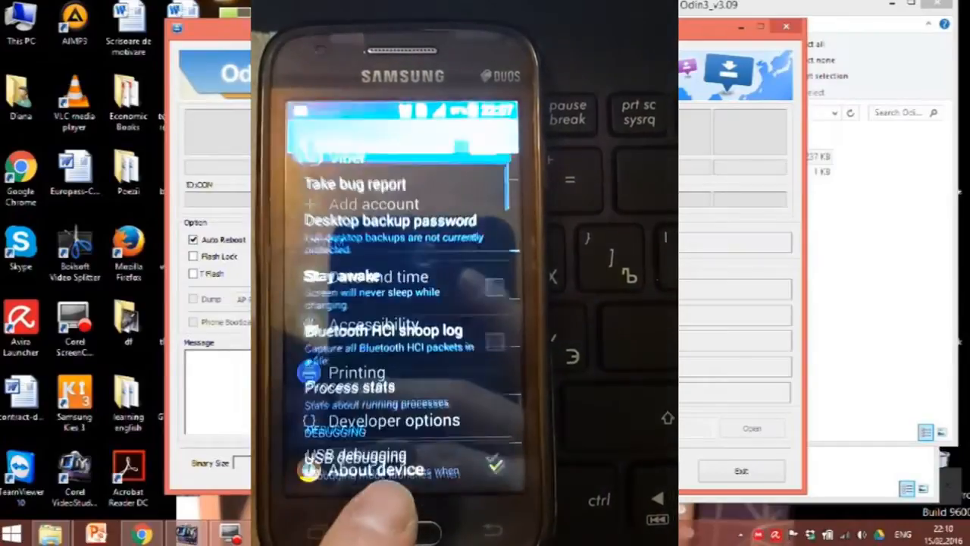
{"action": "scroll", "scroll_direction": "down", "scroll_amount": 3}
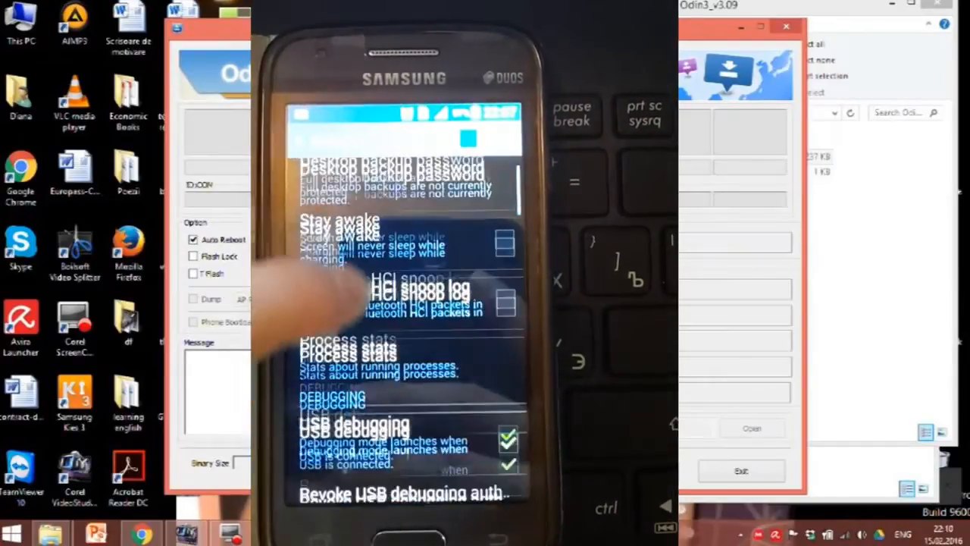
{"action": "scroll", "scroll_direction": "down", "scroll_amount": 3}
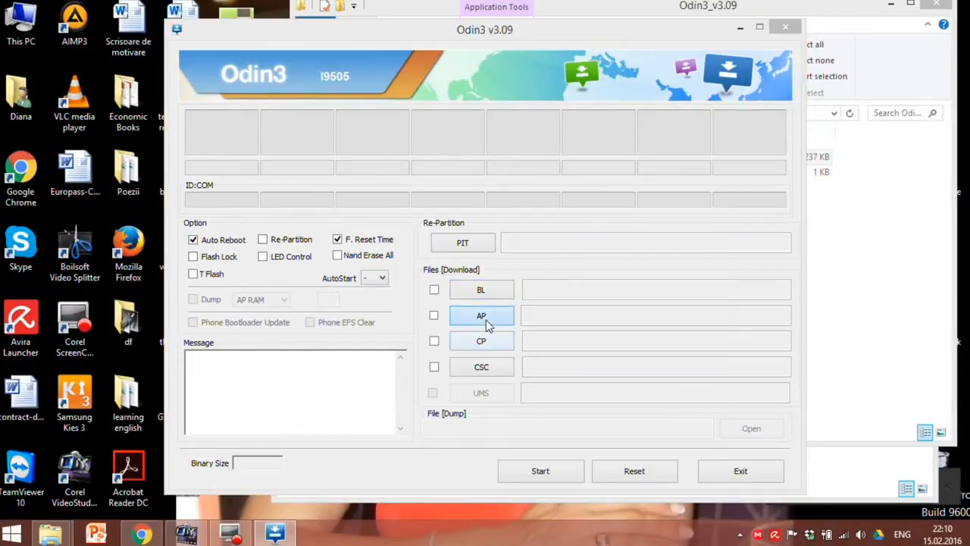
Step: Load HOME.tar.md5 into Odin3's AP slot to start its MD5 check
{"action": "left_click", "coordinate": [481, 315]}
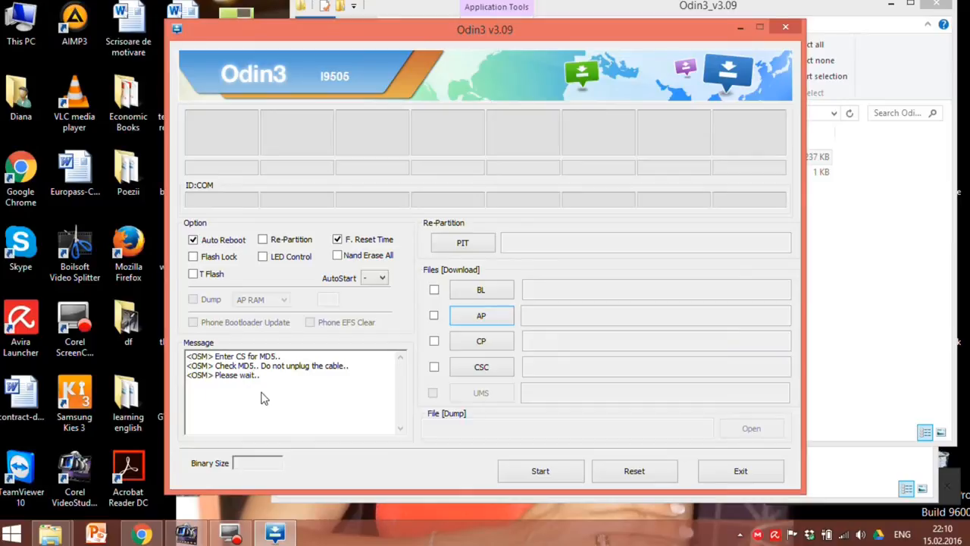
{"action": "left_click", "coordinate": [480, 315]}
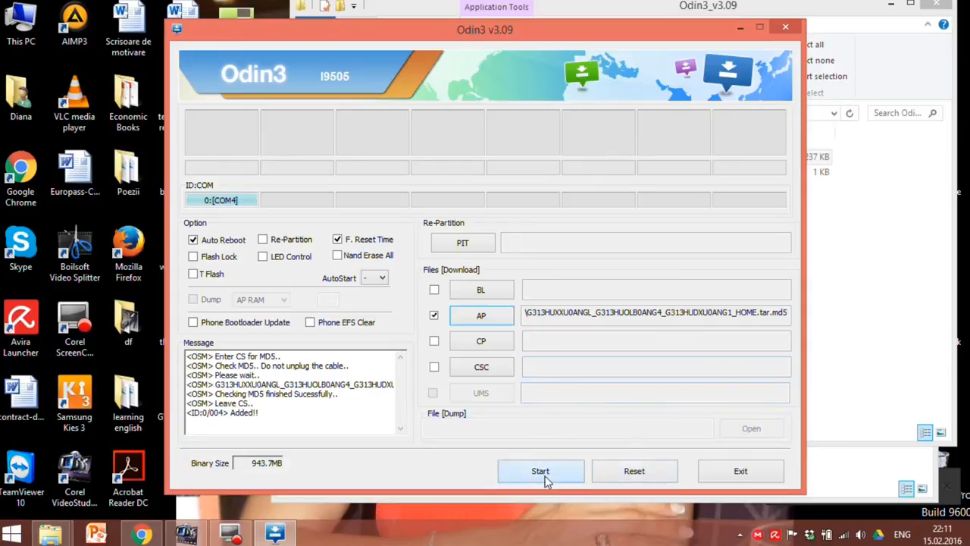
Step: Start flashing HOME.tar.md5 to the phone on COM4 so NAND write and kernel writing begin
{"action": "left_click", "coordinate": [540, 470]}
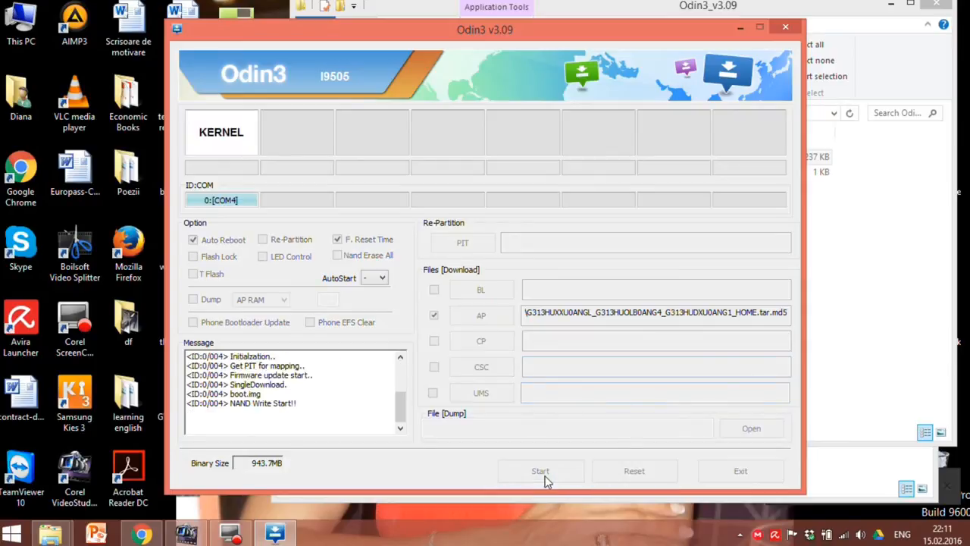